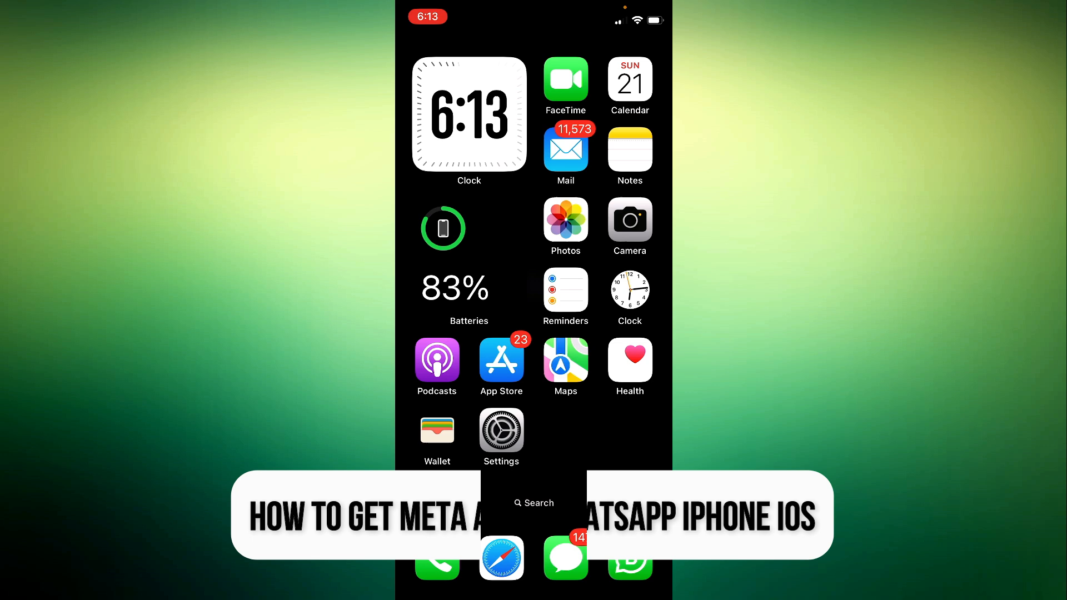
# Swipe across the Home Screen toward the App Store's search page
pyautogui.hscroll(-3)
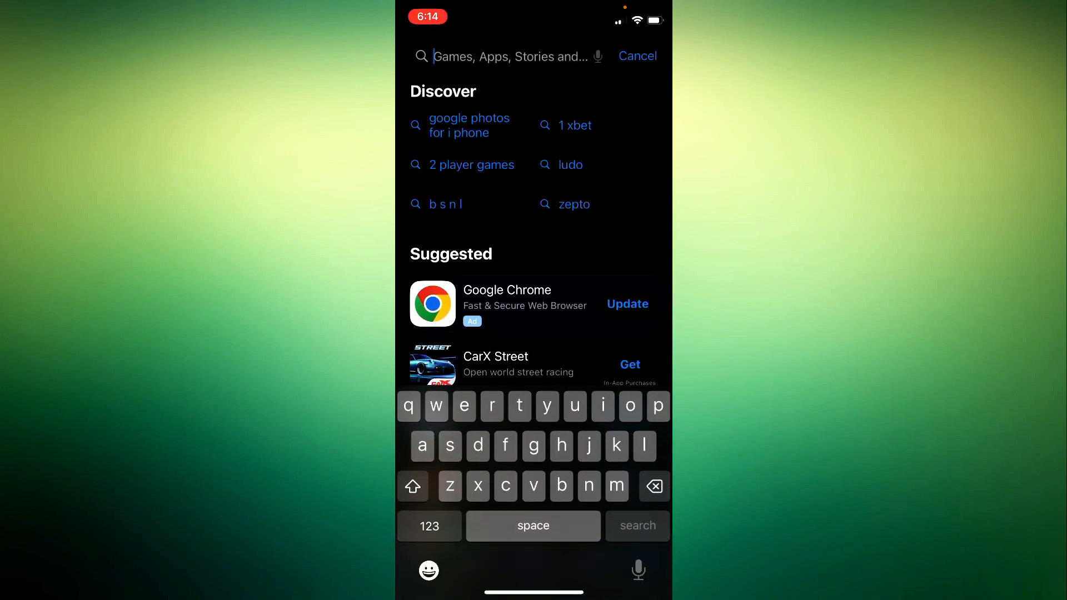
# Search the App Store for 'whatsapp', then leave to the App Library
pyautogui.write('whatsapp')
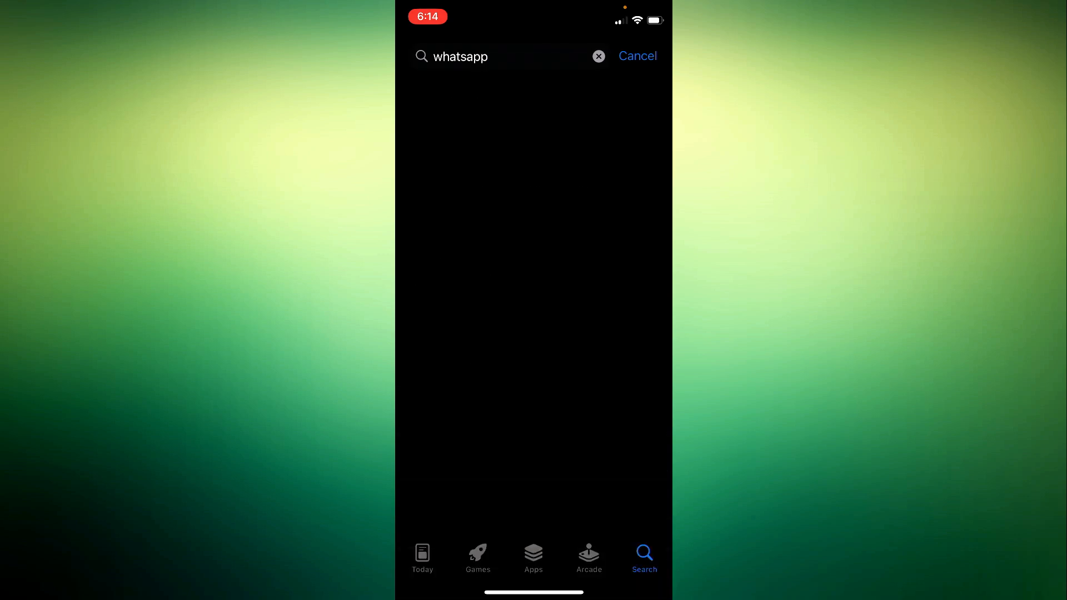
pyautogui.click(532, 56)
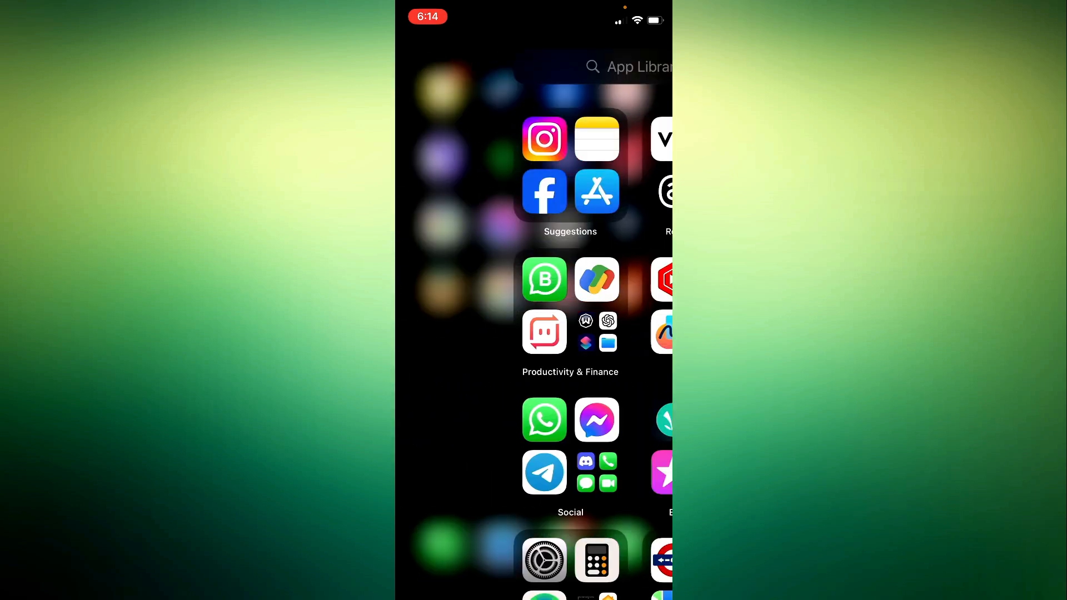
# Launch WhatsApp from the Social folder and enter the Abc group chat with its poll
pyautogui.click(544, 420)
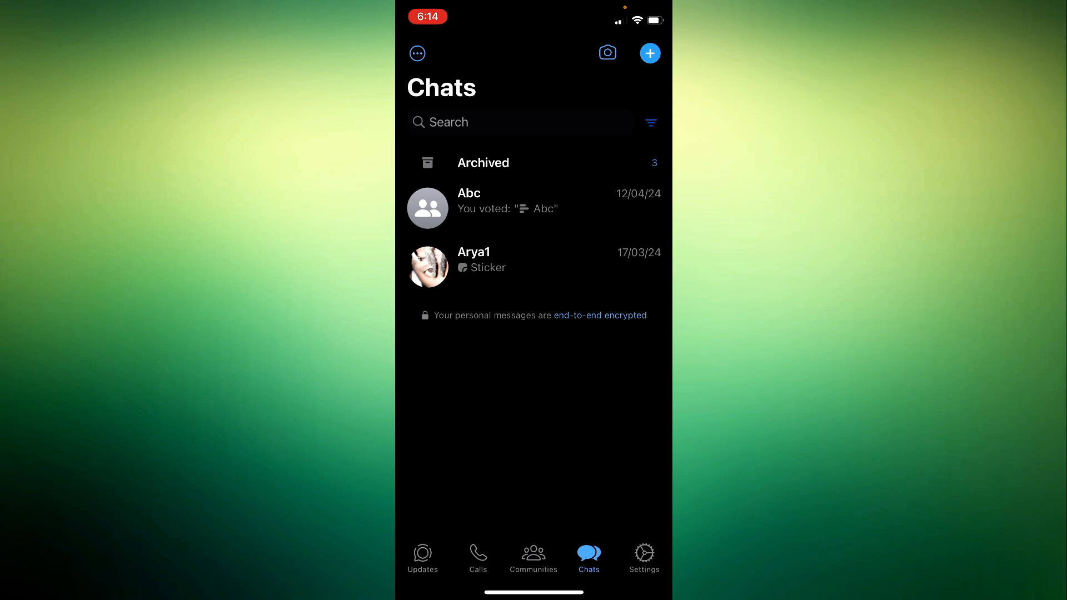
pyautogui.click(468, 202)
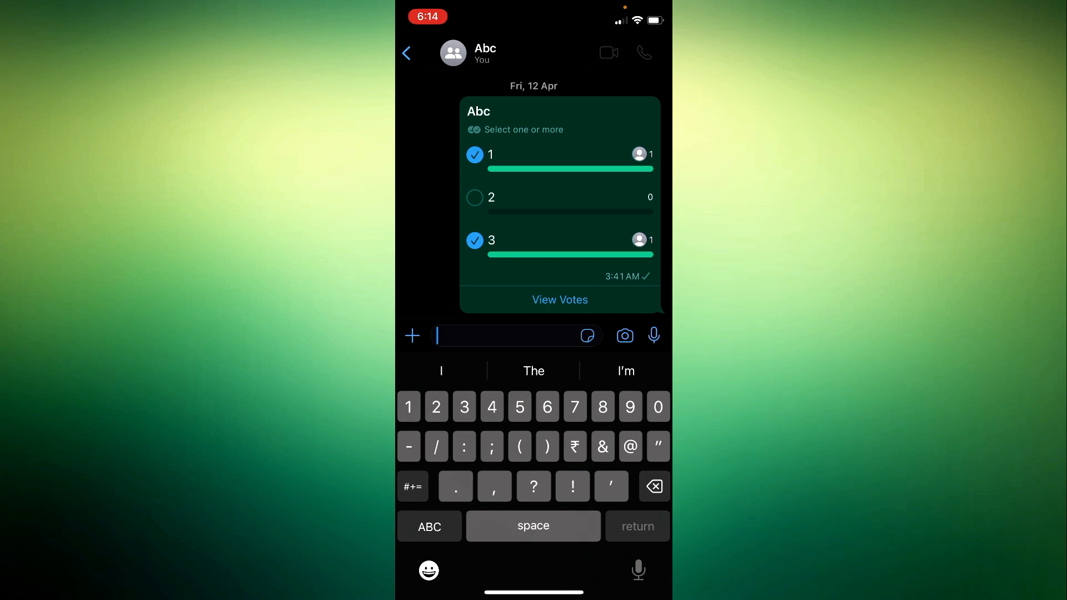
pyautogui.write('@')
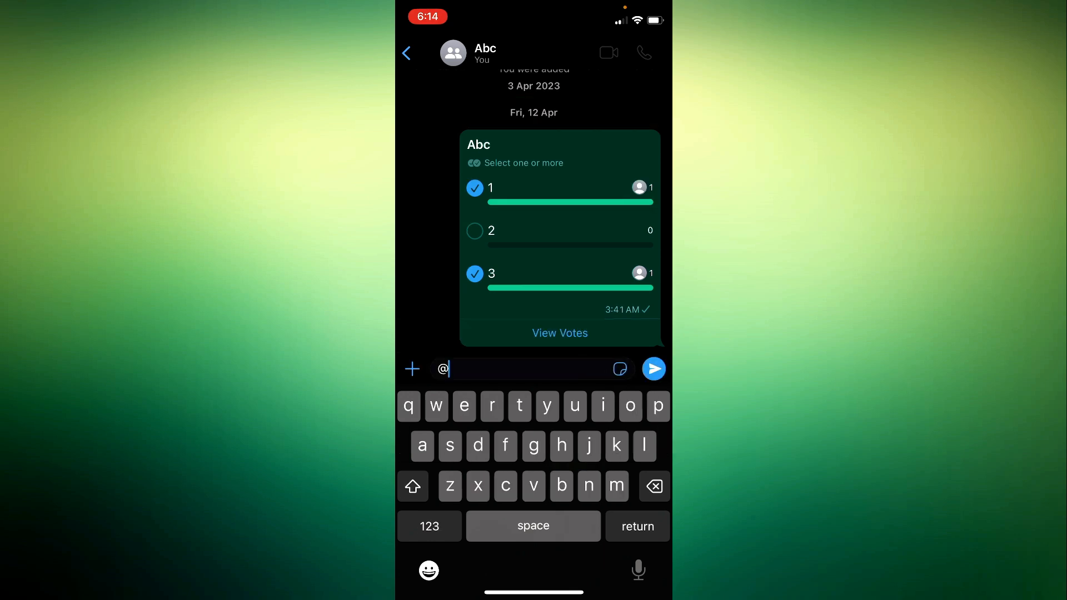
pyautogui.write('metaai')
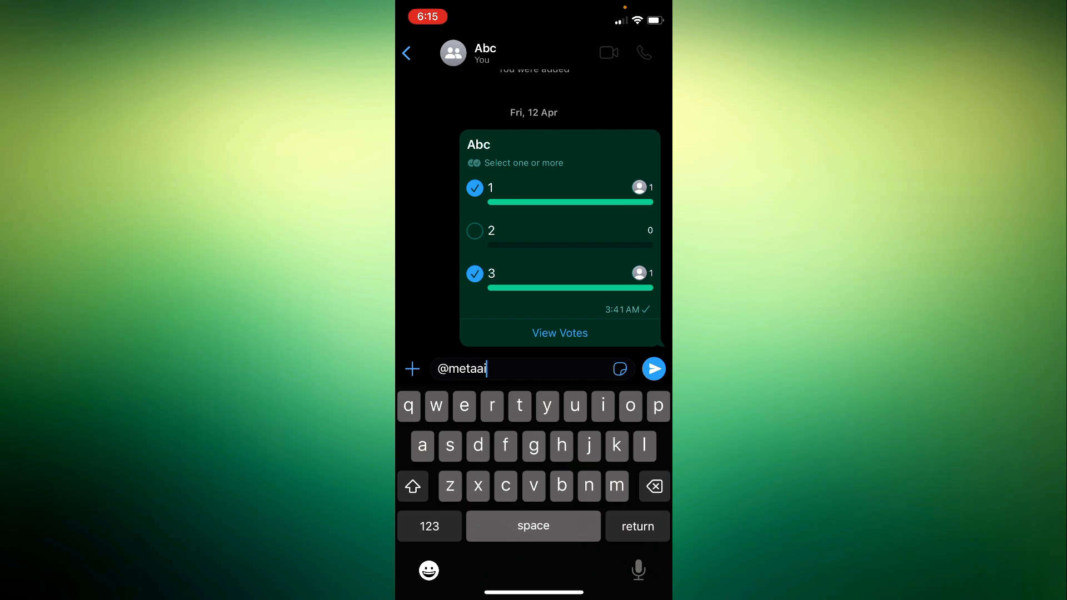
pyautogui.click(406, 53)
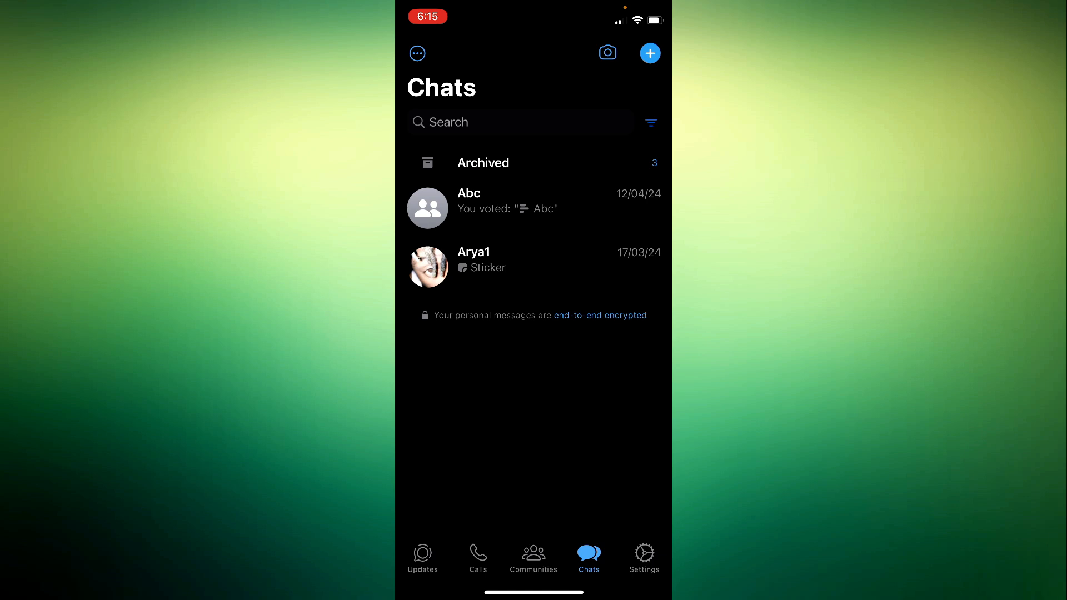
pyautogui.click(468, 201)
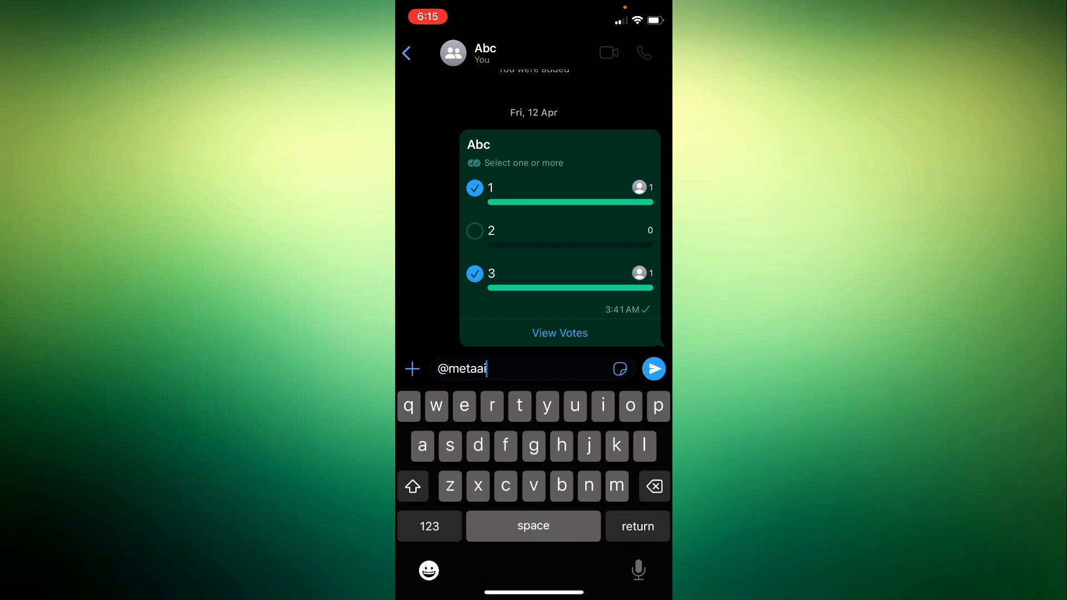
pyautogui.click(407, 53)
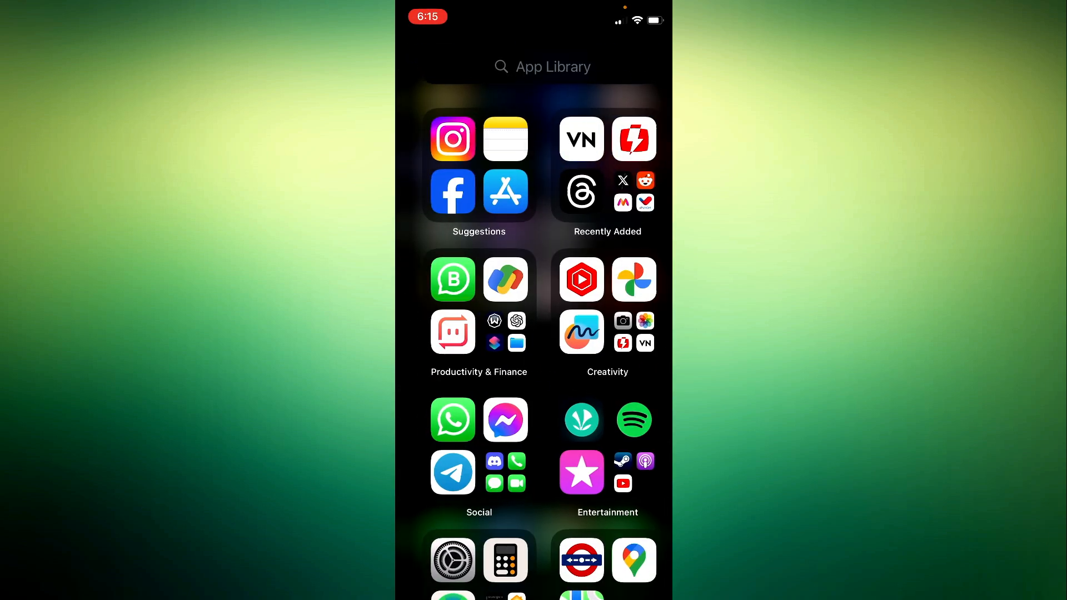
pyautogui.hscroll(3)
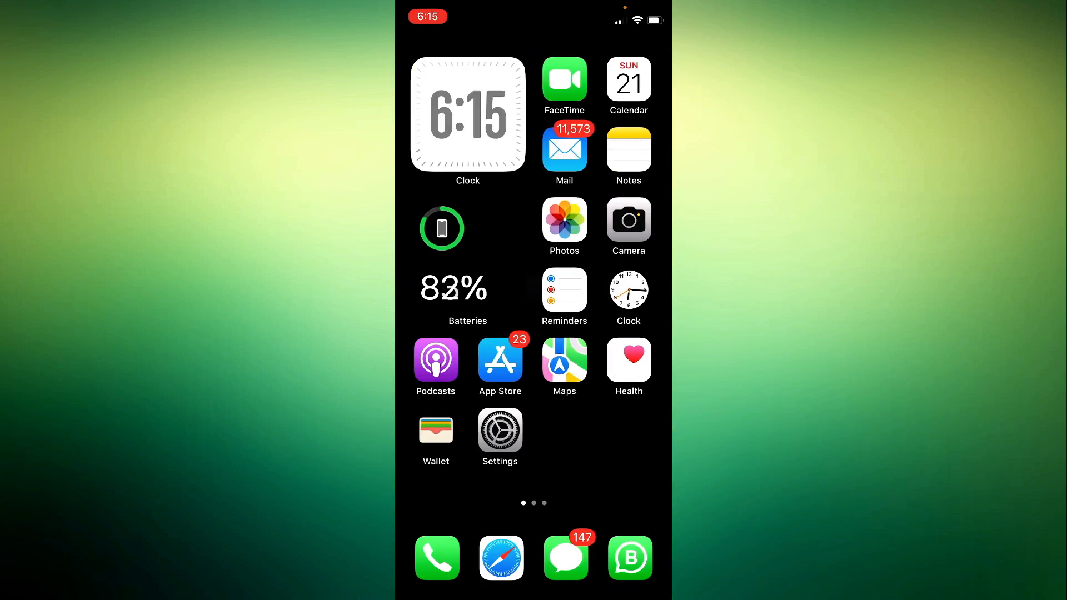